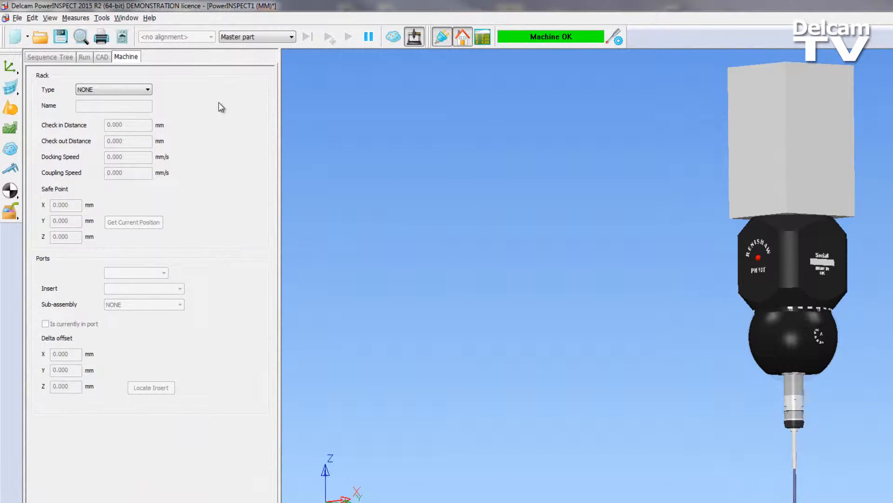
mouse_move(158, 98)
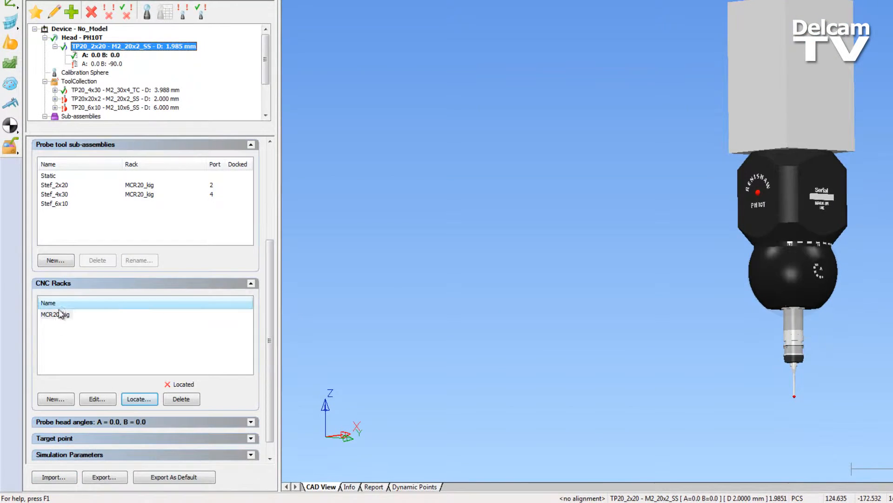
Step: Locate the MCR20_kig rack from seven probed points with safe point X 75, Y -100, Z 200
click(140, 398)
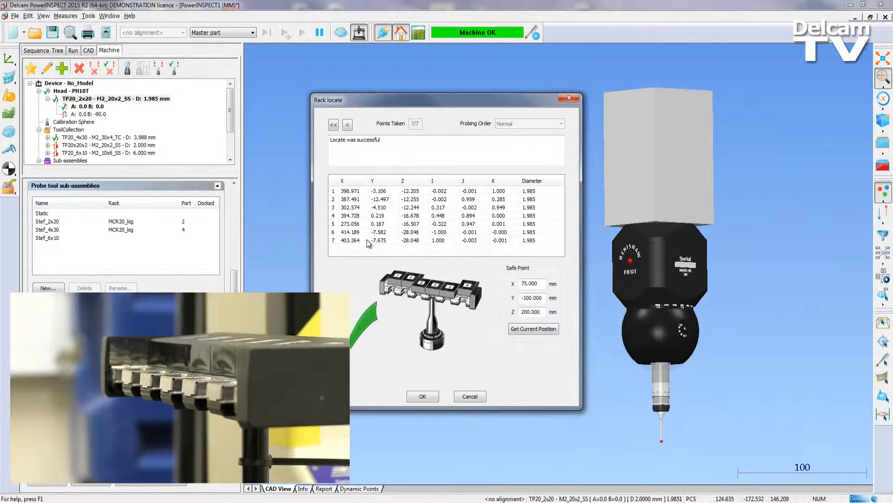
Step: Accept the rack location and confirm the automatic CNC rack change to TP20_4x30
click(422, 396)
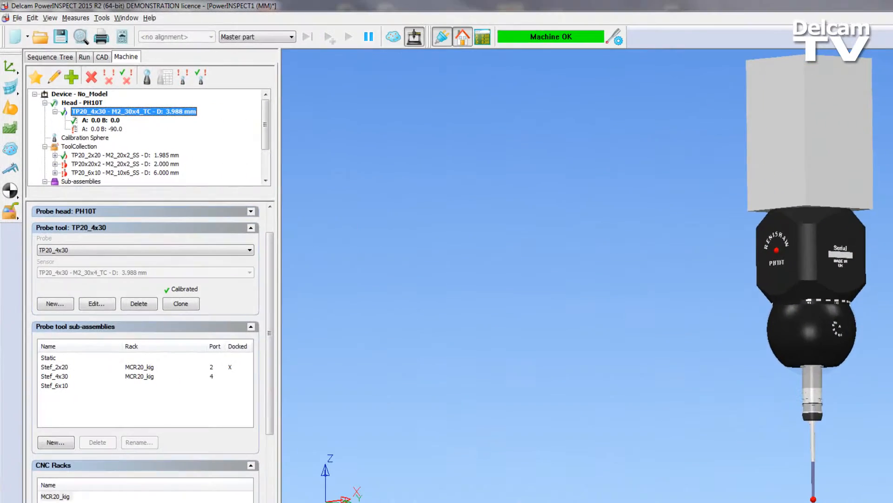
mouse_move(145, 158)
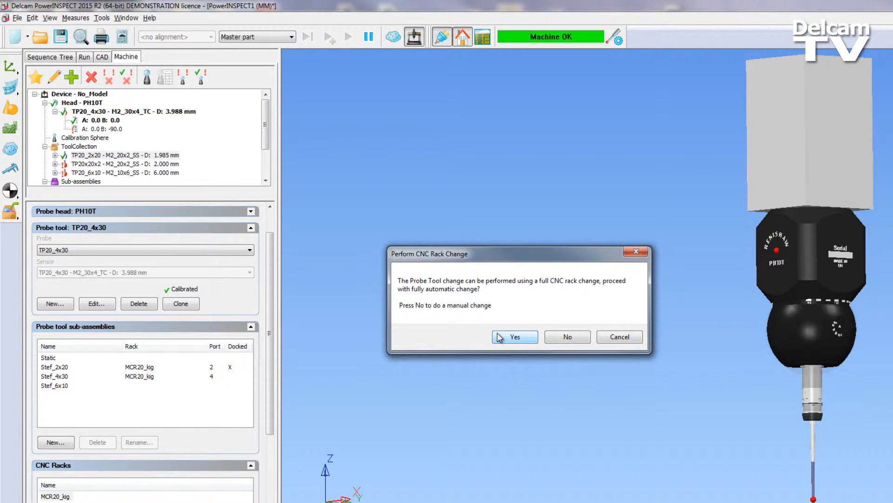
click(514, 336)
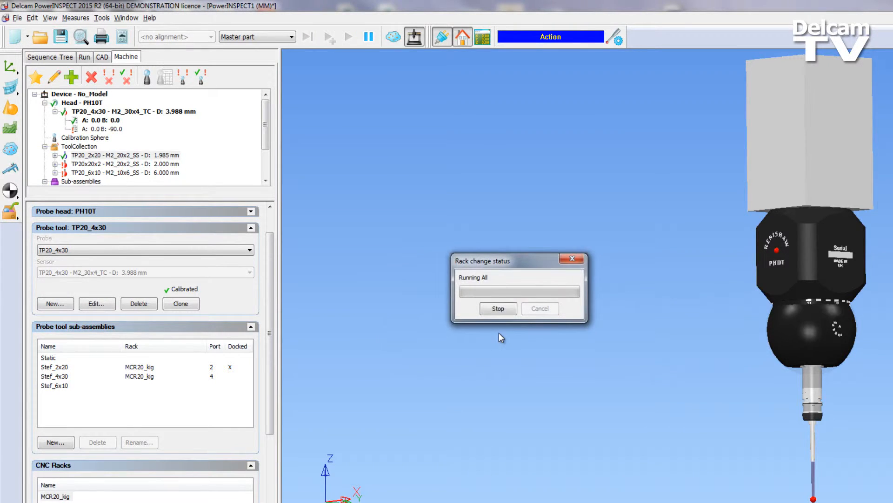